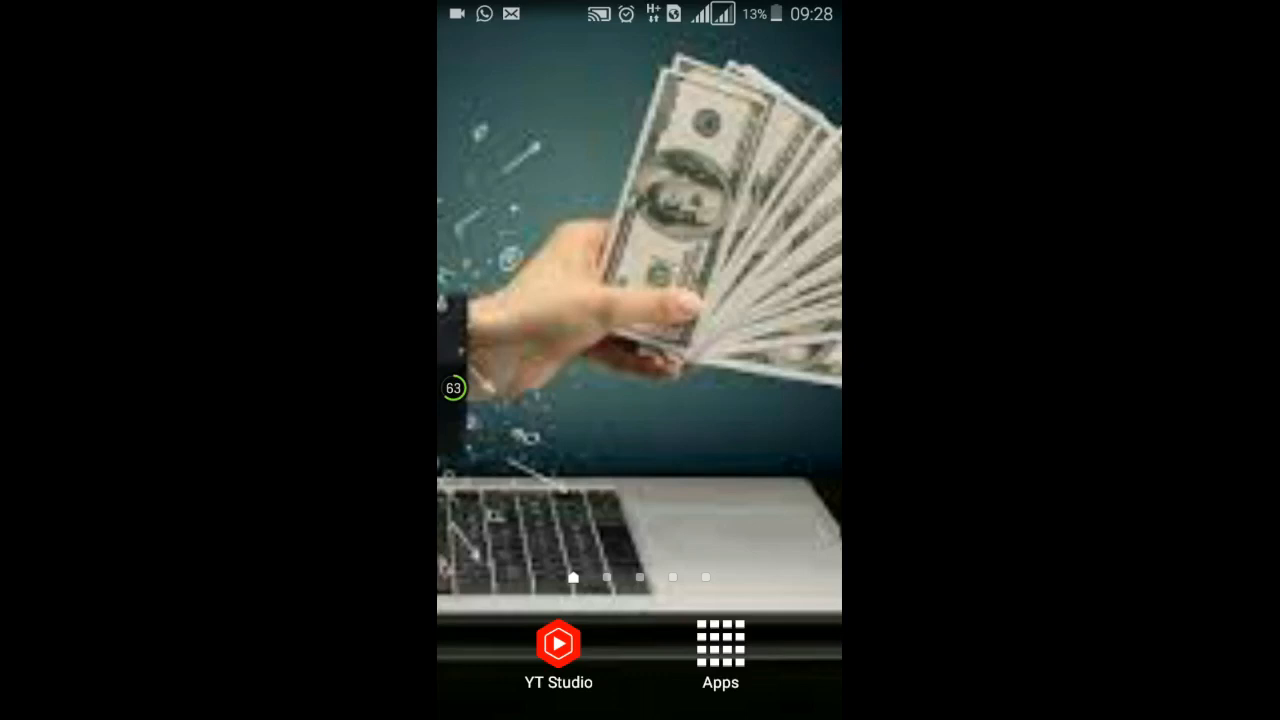
# - Bring up the app drawer from the dock's Apps icon
pyautogui.click(720, 644)
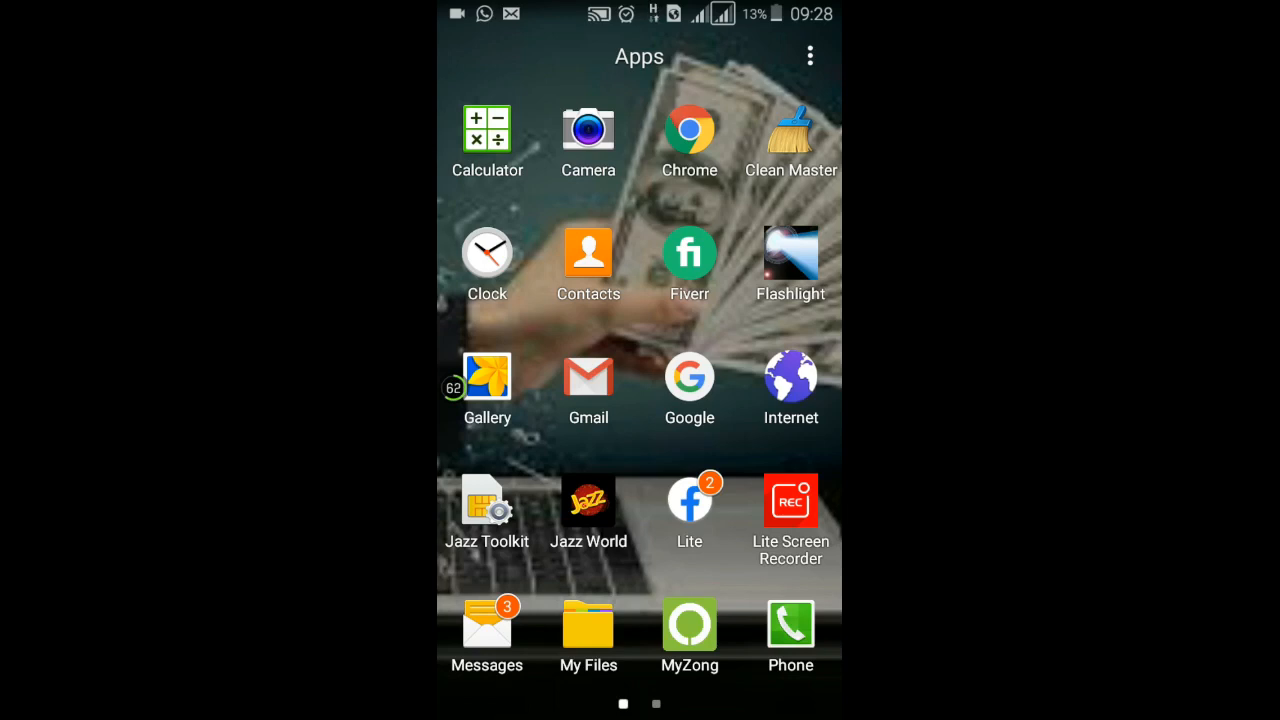
# - Launch MyZong from the app drawer and reach its home dashboard
pyautogui.click(688, 624)
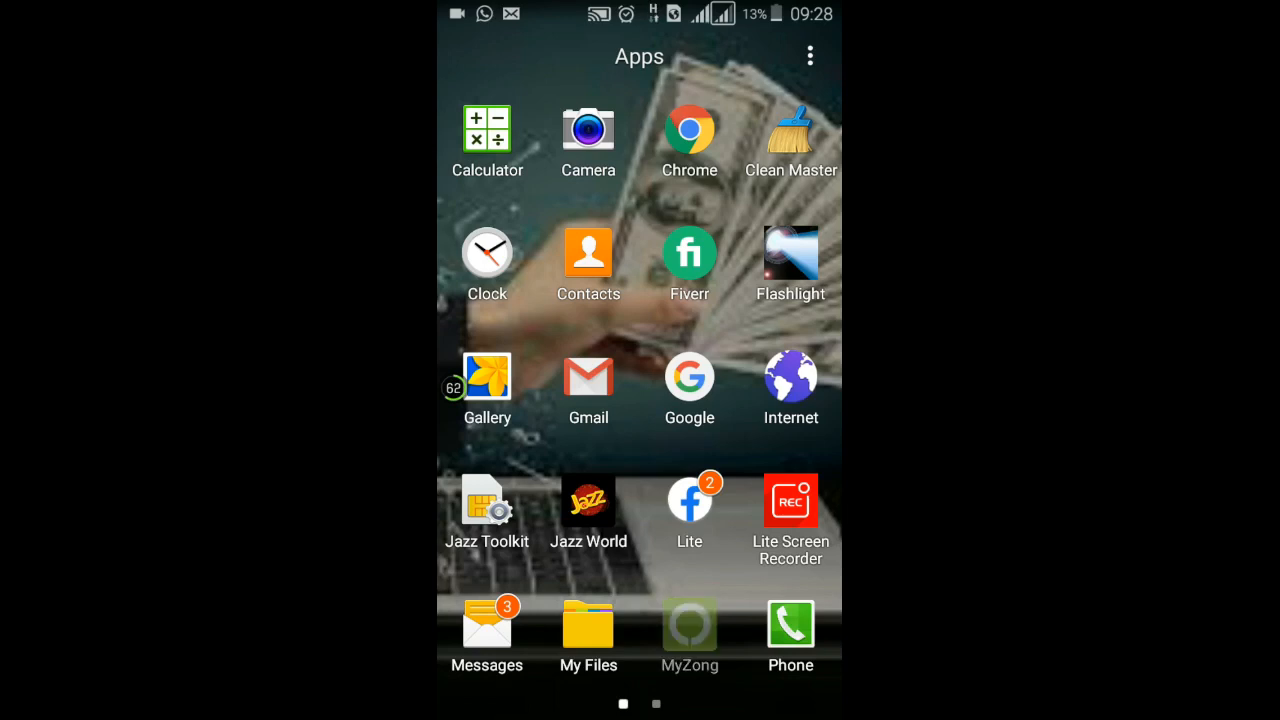
pyautogui.click(688, 624)
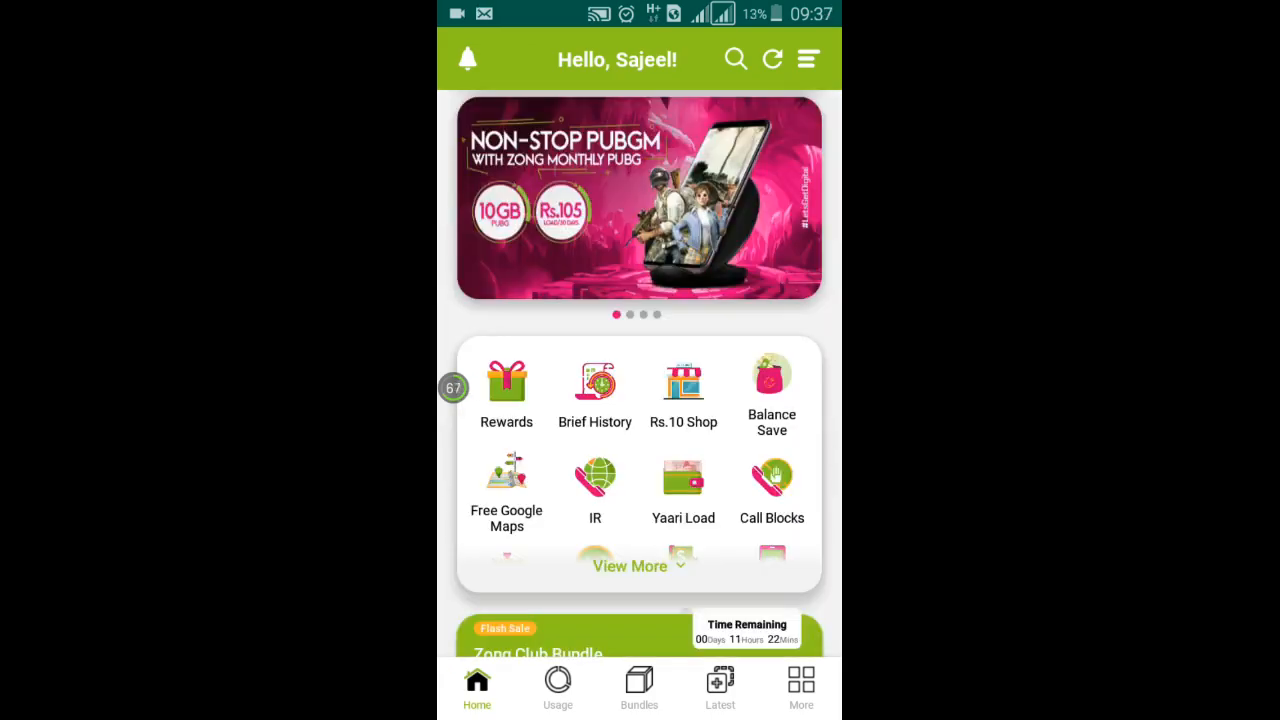
# - Reach the Daily Rewards page in Free Mode from the Rewards shortcut
pyautogui.scroll(3)
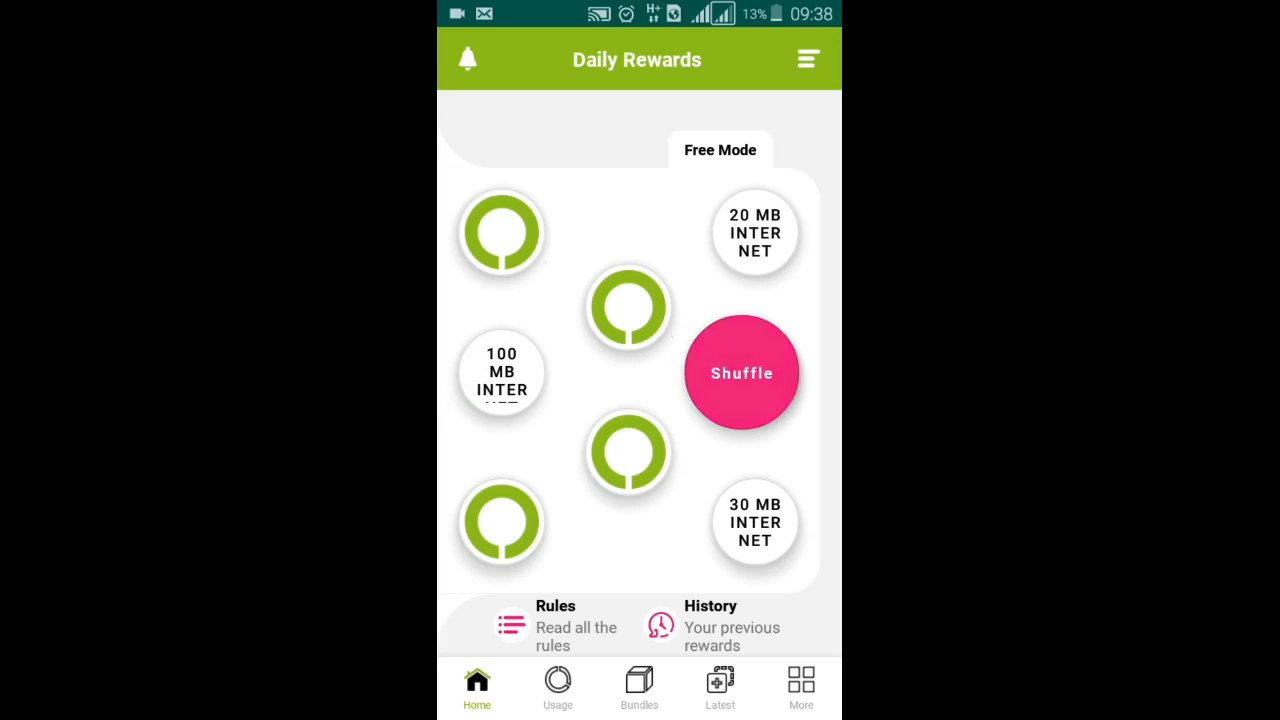
pyautogui.click(740, 374)
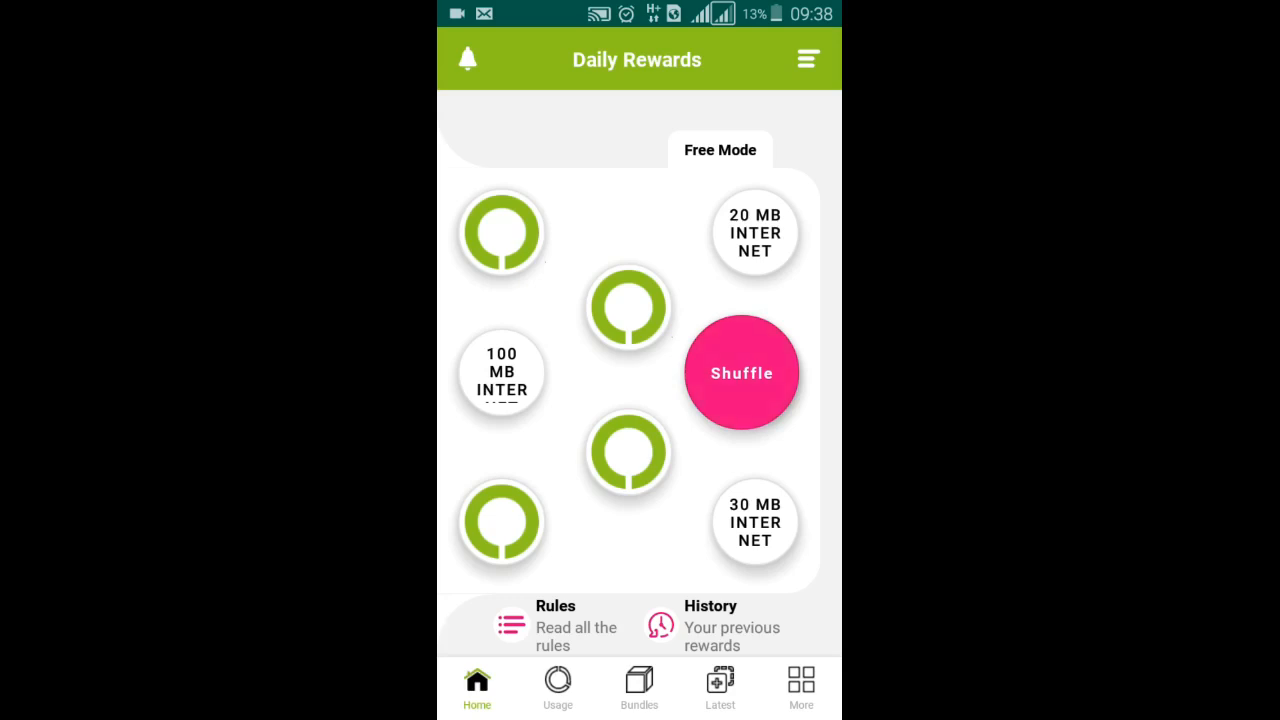
# - Shuffle the reward bubbles and pick one, winning 40MB of free internet
pyautogui.click(740, 372)
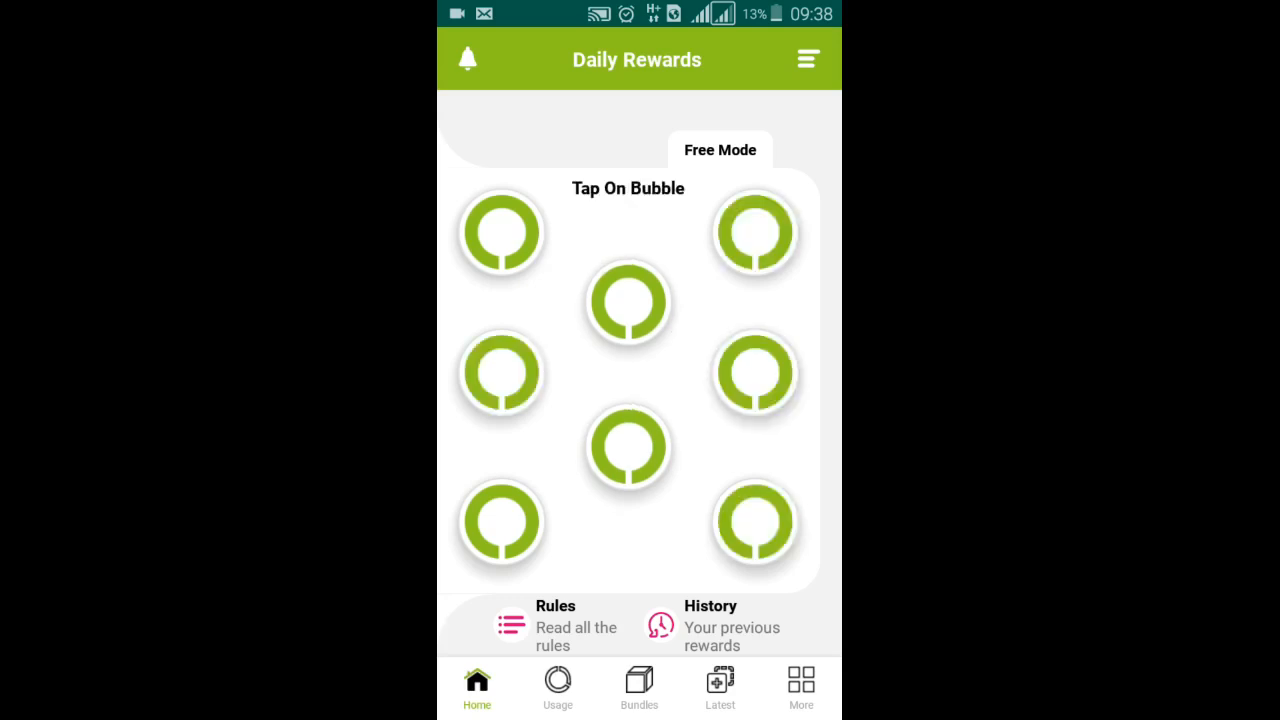
pyautogui.click(628, 448)
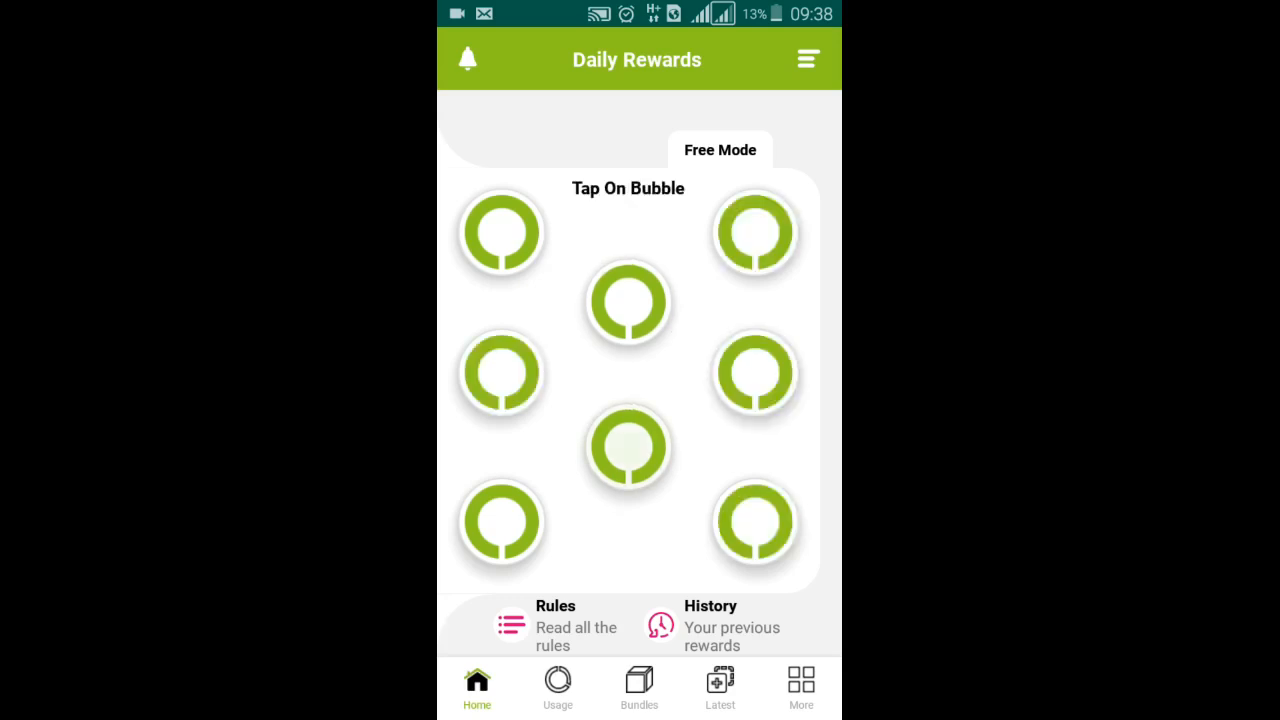
pyautogui.click(628, 448)
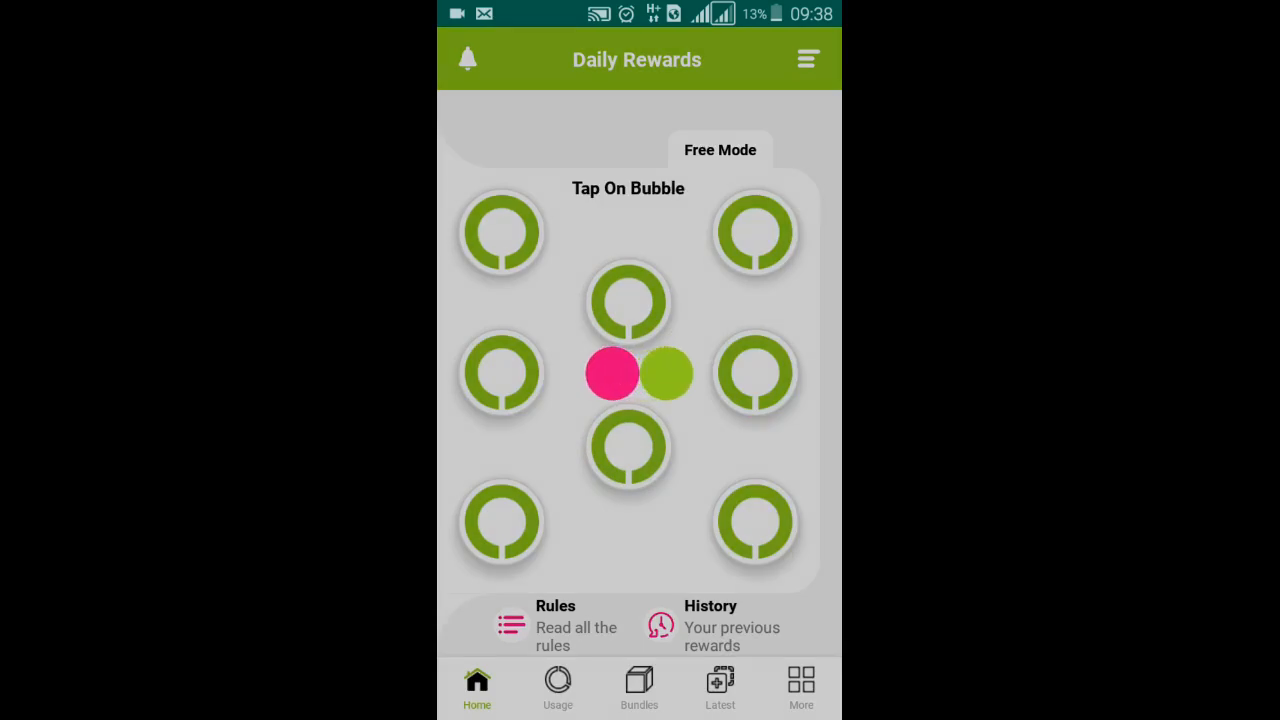
pyautogui.click(640, 374)
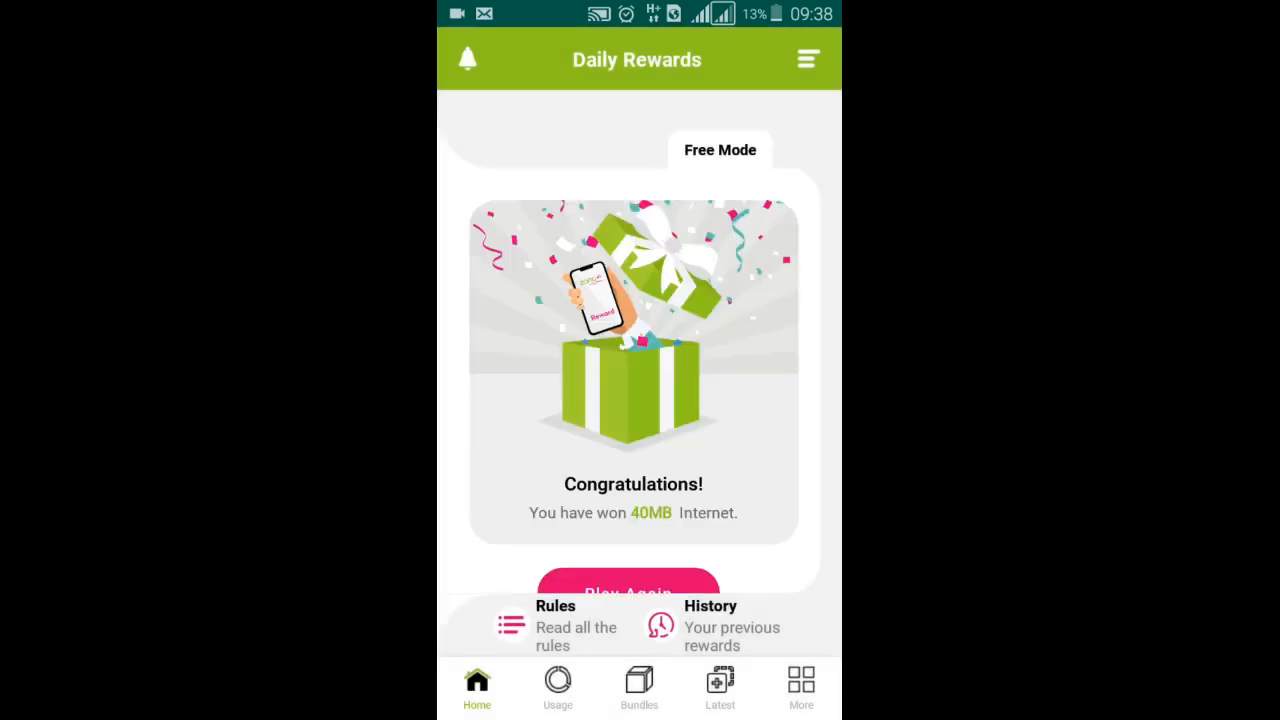